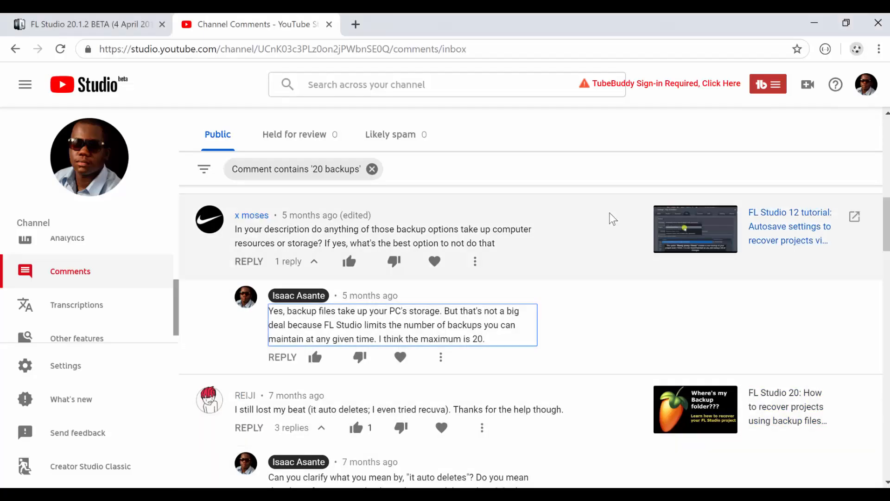
Review the forum thread's remarks about FL Studio keeping 10 versus 20 backups, then return to FL Studio
scroll(down, 3)
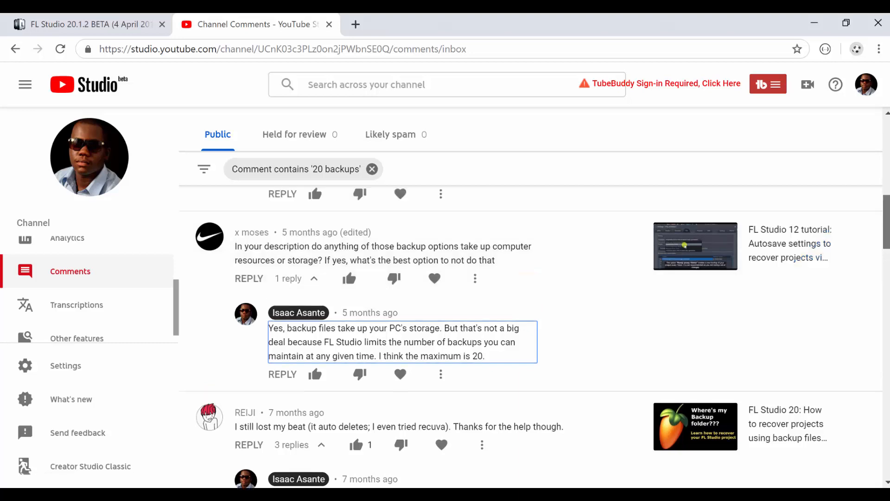
scroll(down, 3)
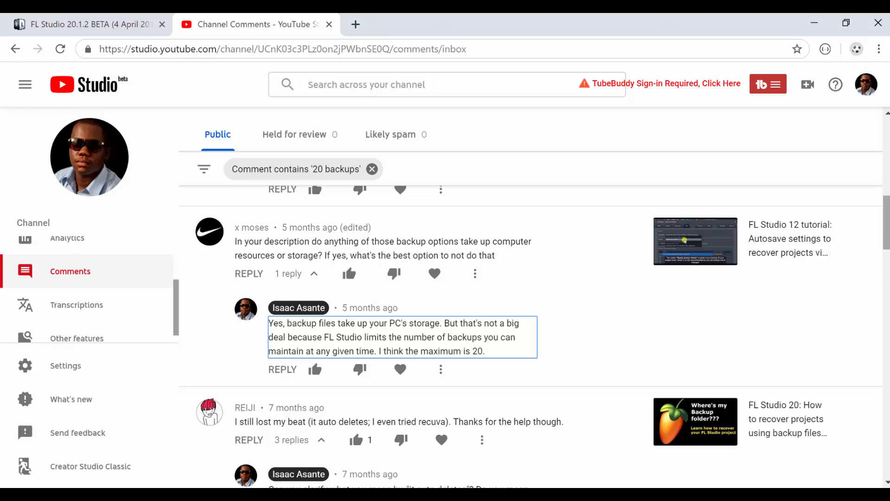
scroll(down, 3)
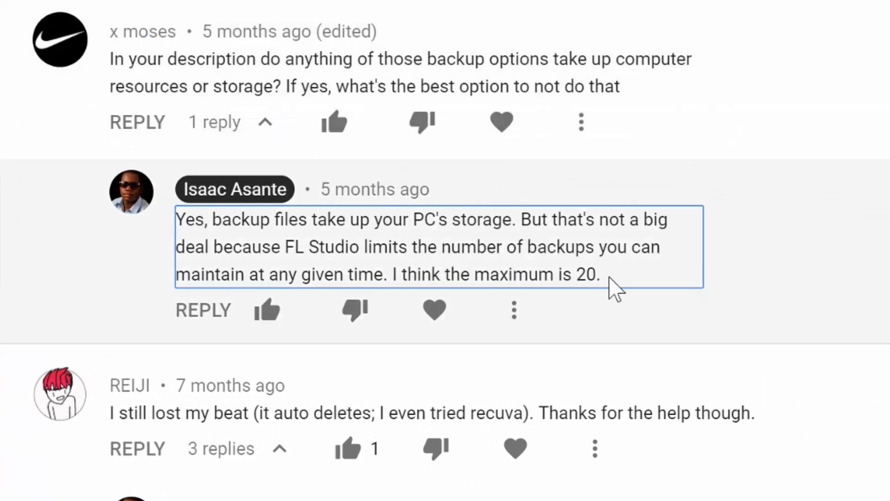
drag(393, 274, 601, 275)
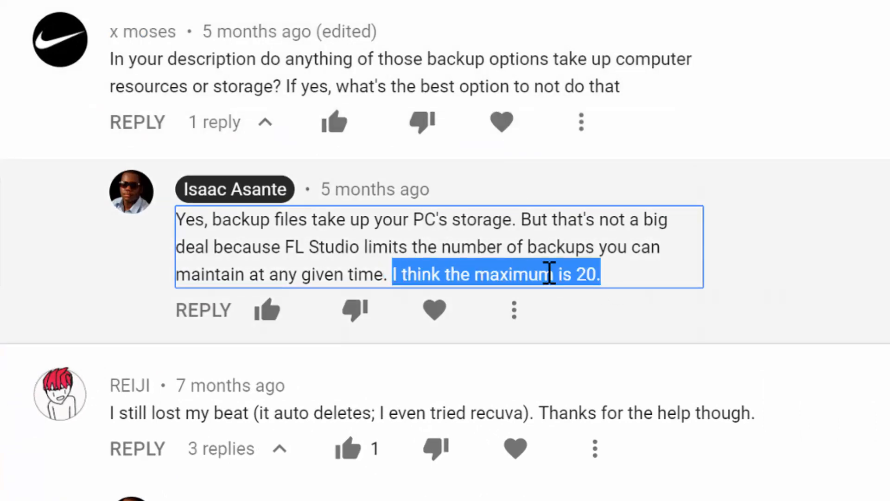
scroll(down, 3)
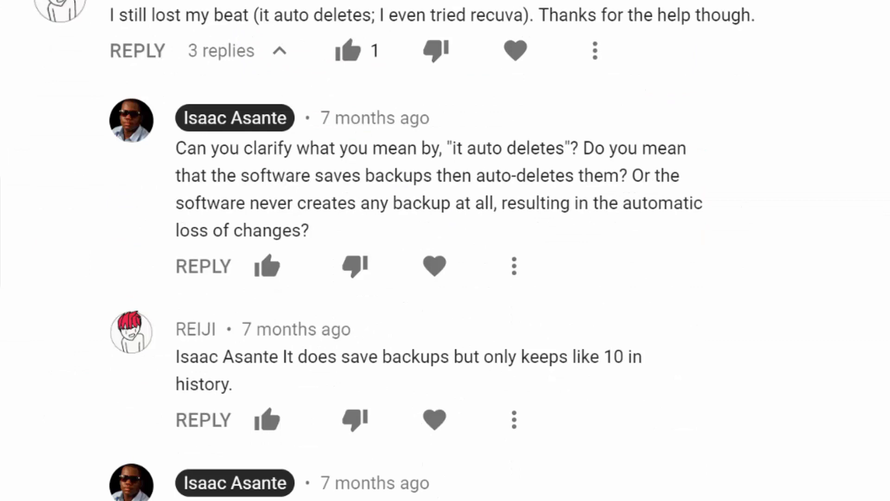
scroll(down, 3)
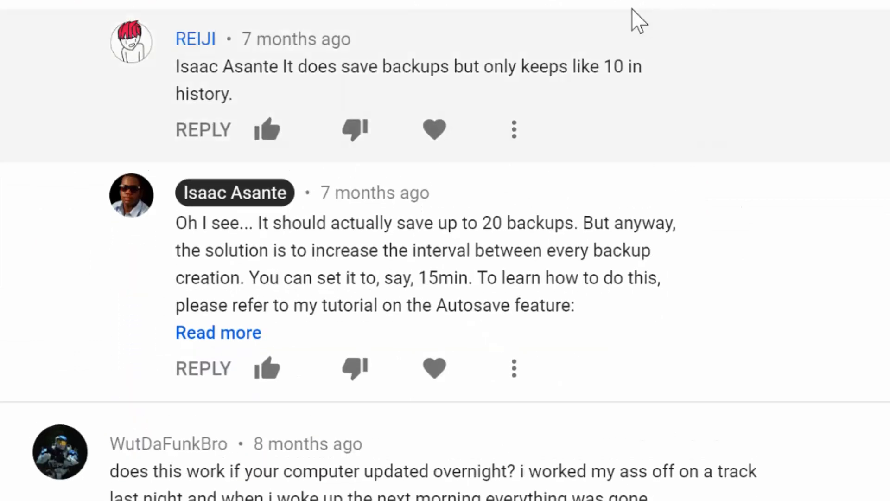
click(482, 67)
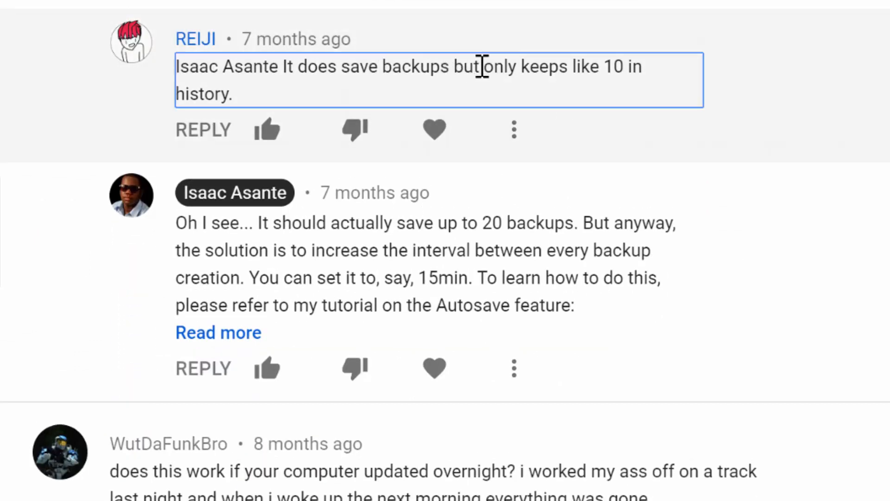
drag(481, 67, 232, 95)
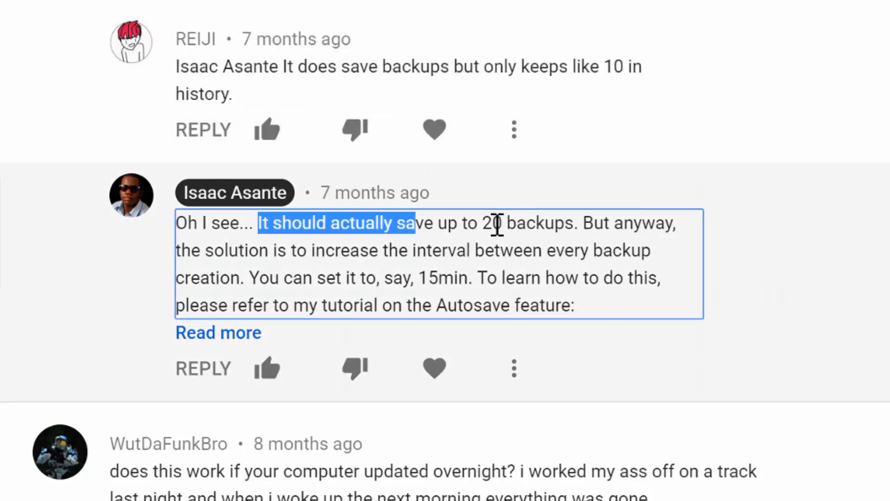
drag(414, 223, 576, 223)
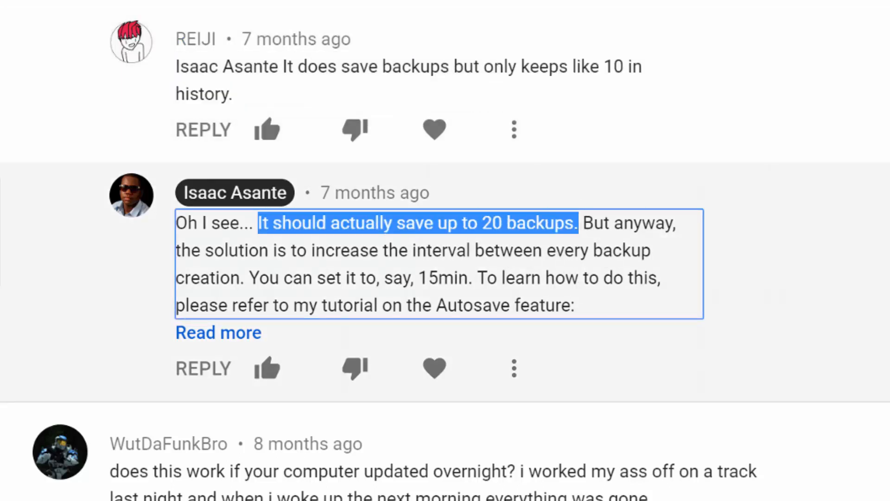
scroll(down, 3)
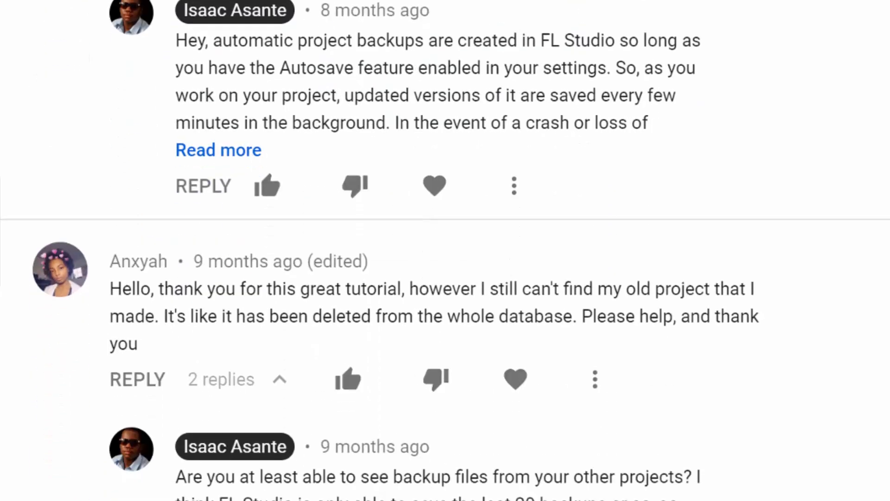
scroll(down, 3)
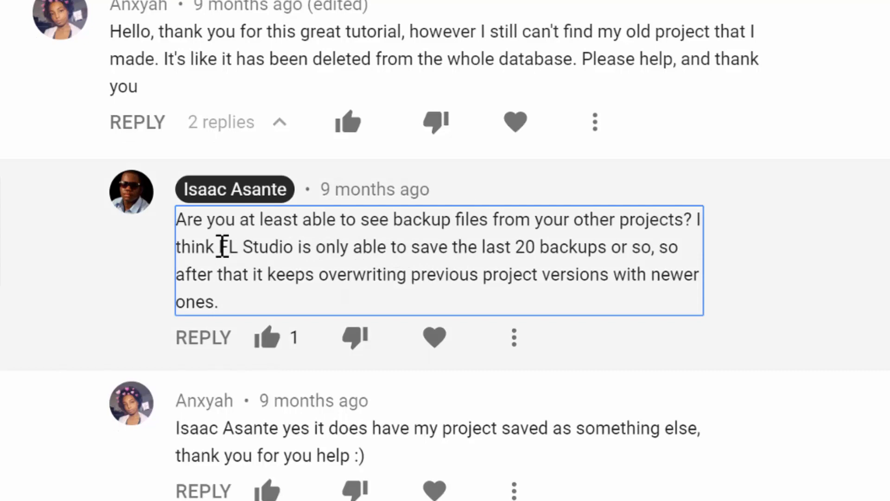
drag(218, 246, 608, 247)
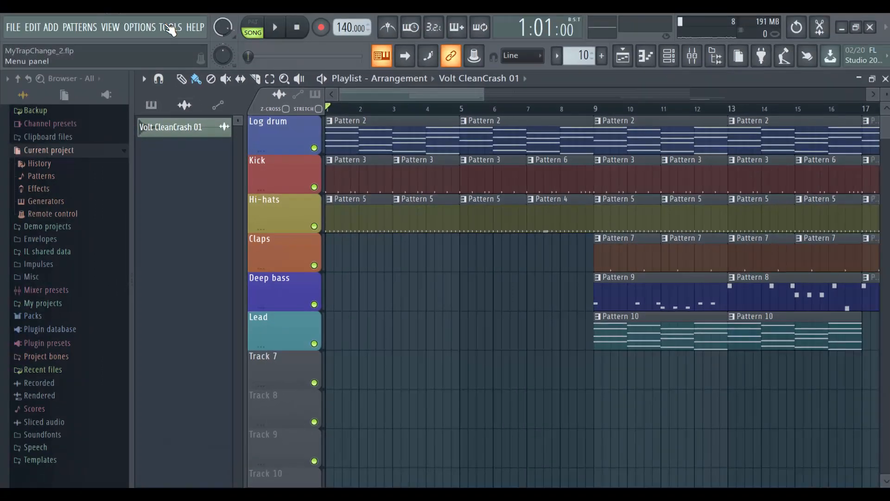
click(168, 27)
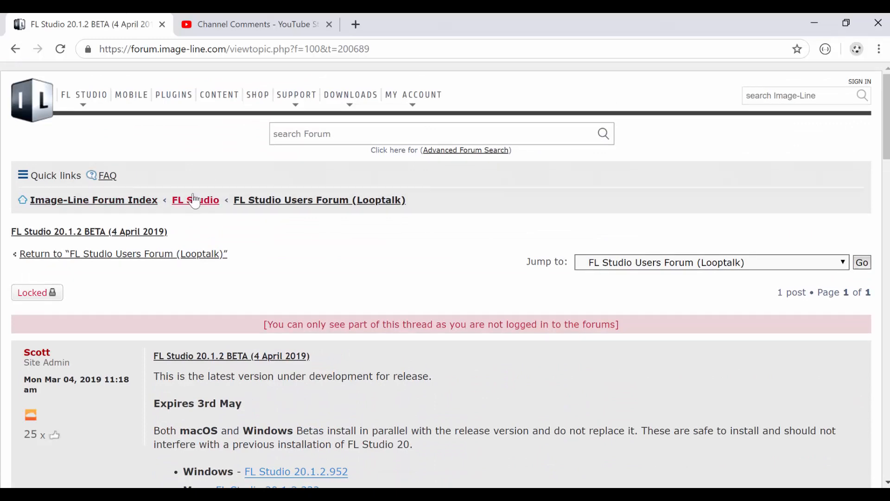
click(195, 200)
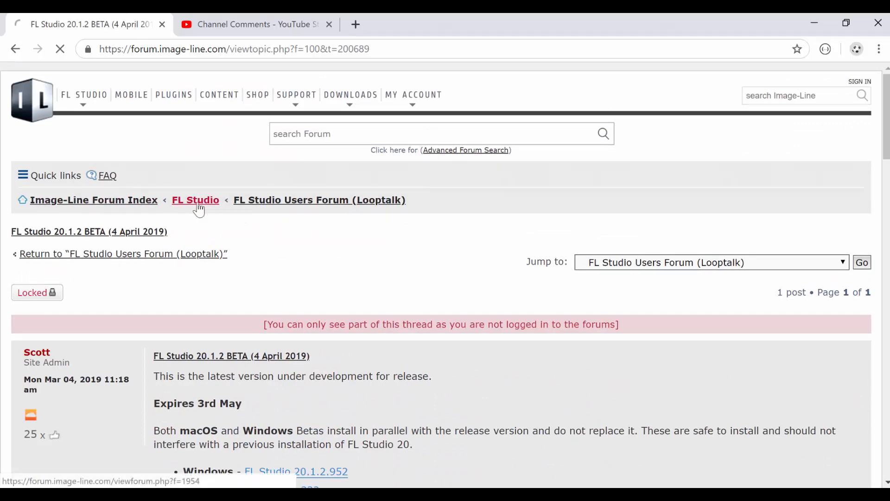
click(195, 200)
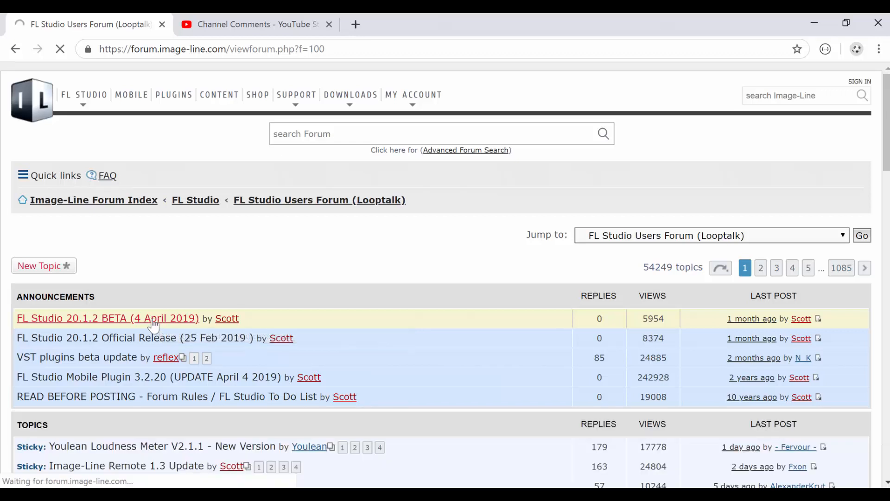
click(108, 318)
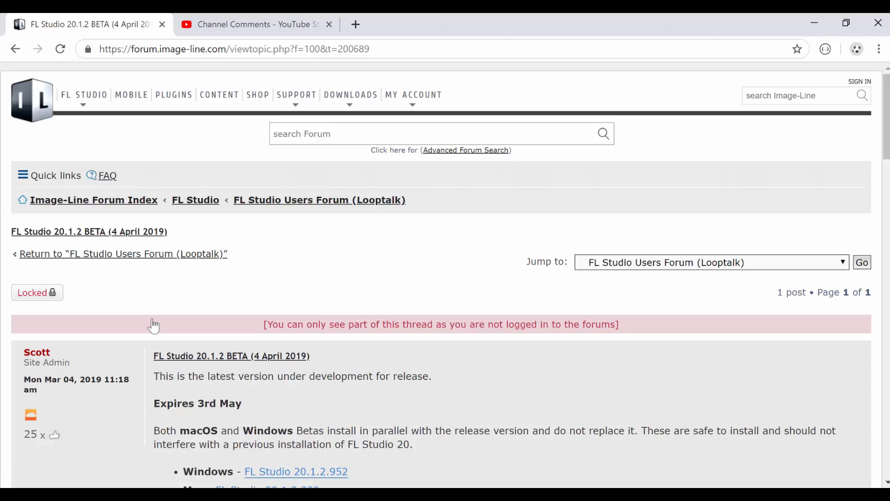
mouse_move(708, 206)
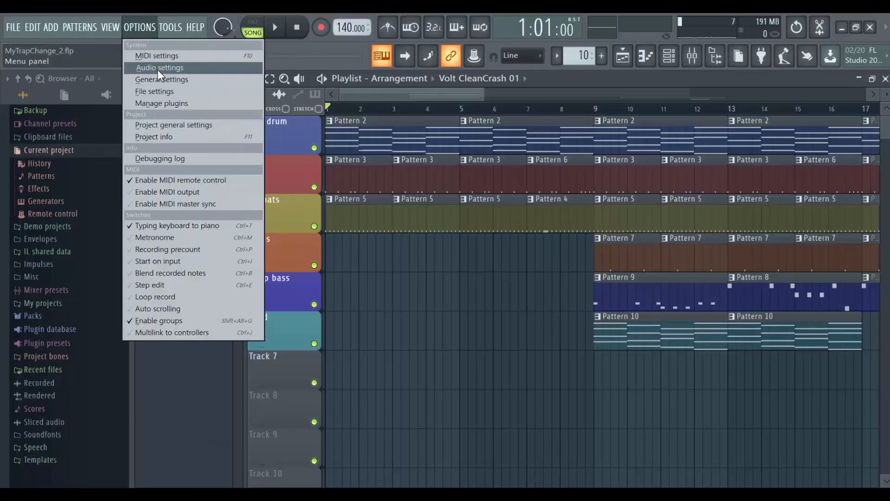
Reach the File settings page via Project and Info and reveal the autosave frequency list
click(159, 68)
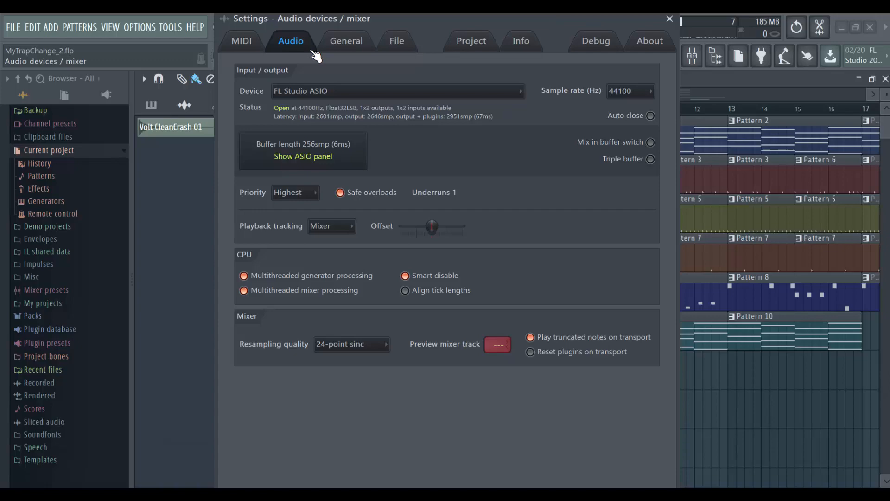
click(471, 40)
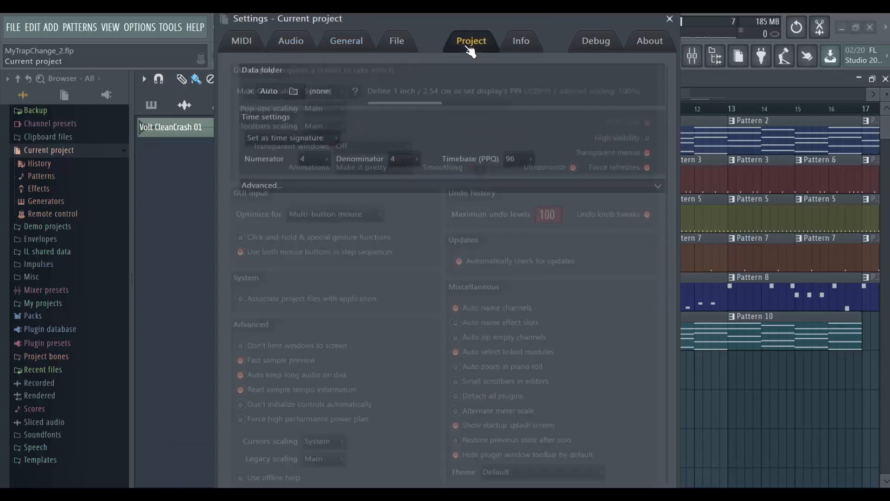
click(520, 40)
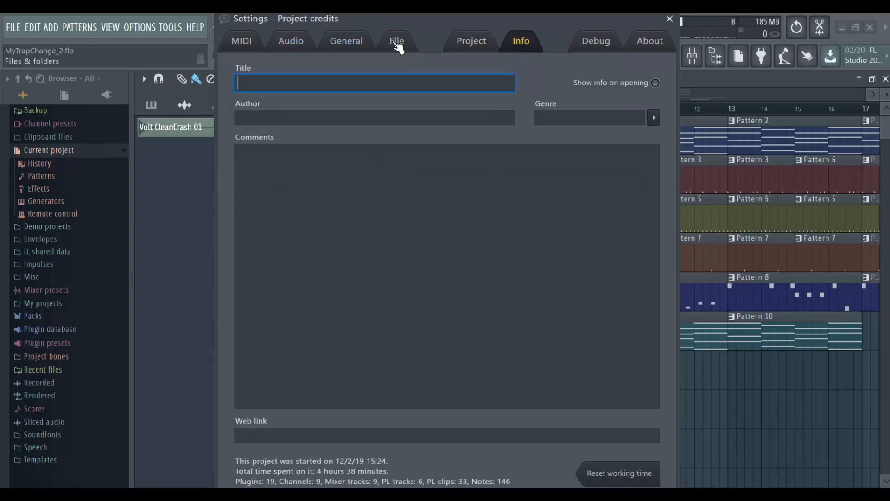
click(396, 39)
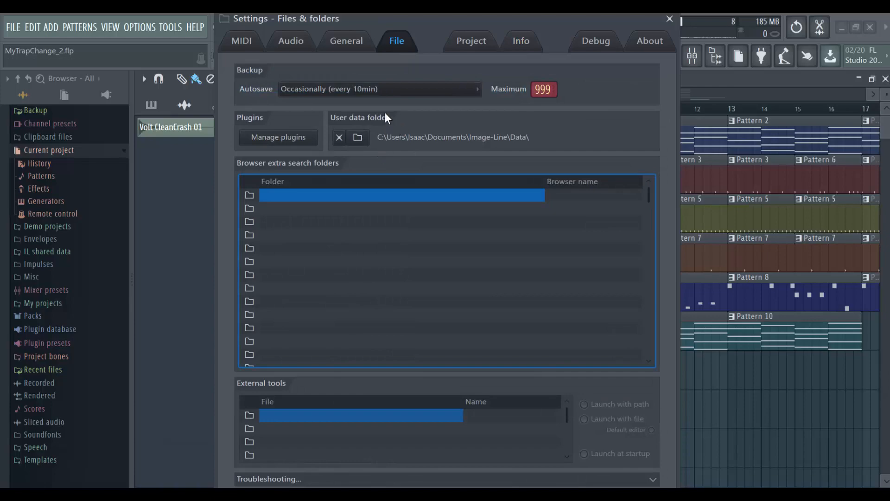
click(379, 89)
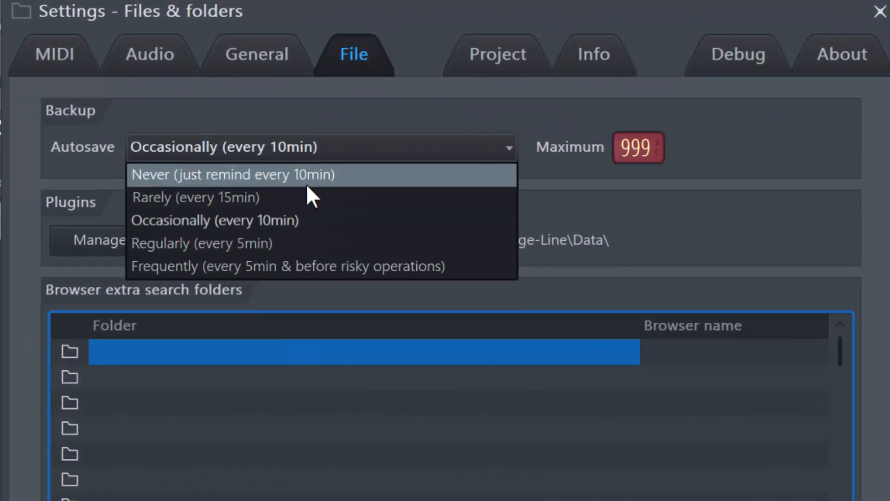
mouse_move(275, 278)
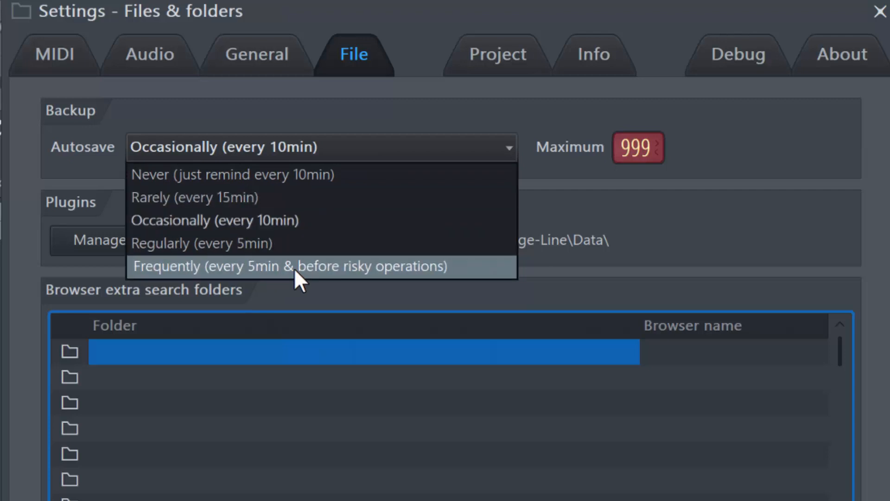
Choose 'Frequently (every 5min & before risky operations)' as the autosave frequency
click(290, 266)
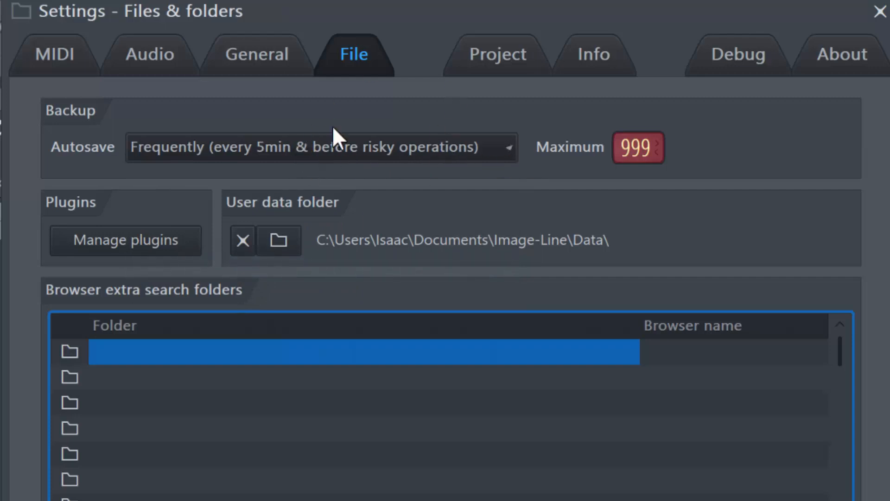
mouse_move(697, 239)
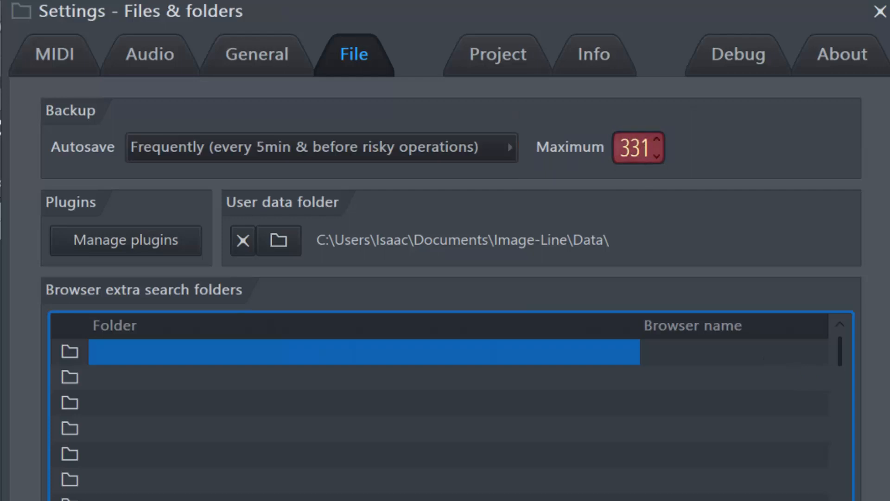
Lower the backup Maximum from 999 to 582 and confirm Autosave still reads Frequently
scroll(down, 3)
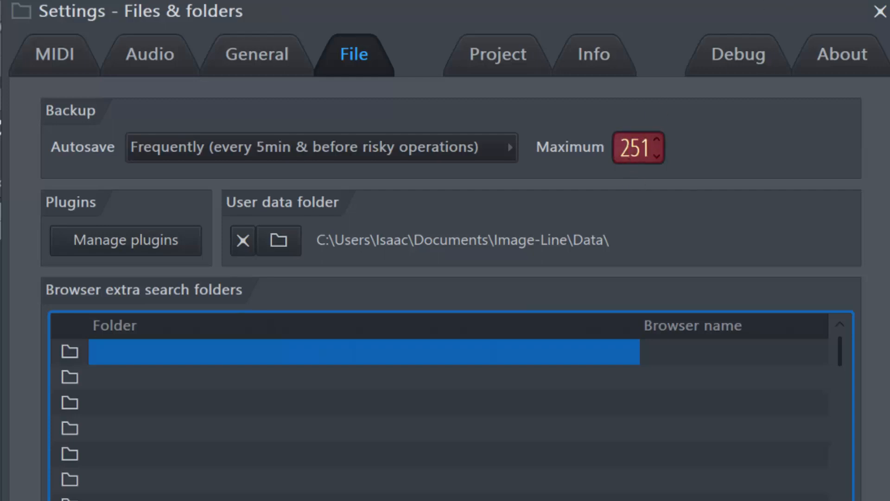
drag(639, 147, 638, 131)
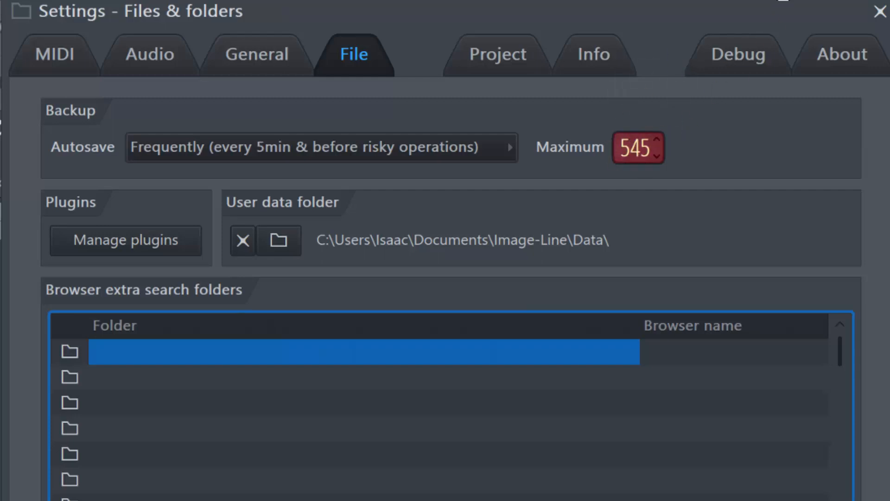
click(321, 148)
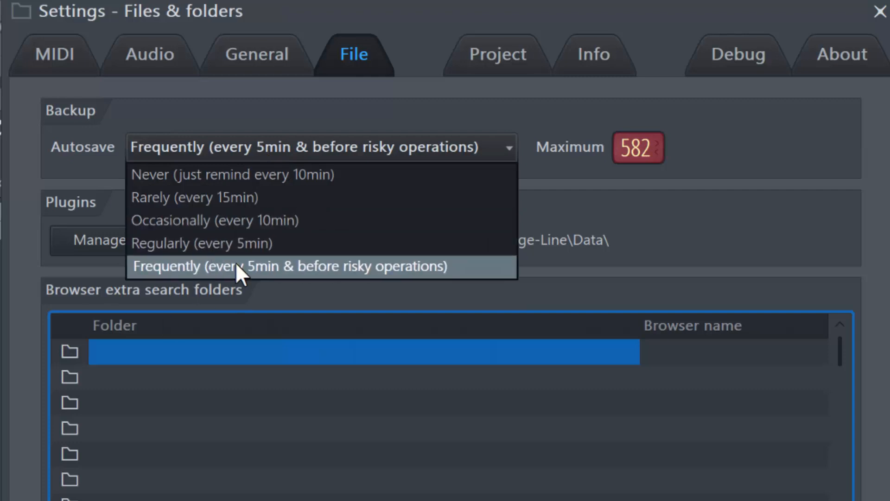
mouse_move(276, 279)
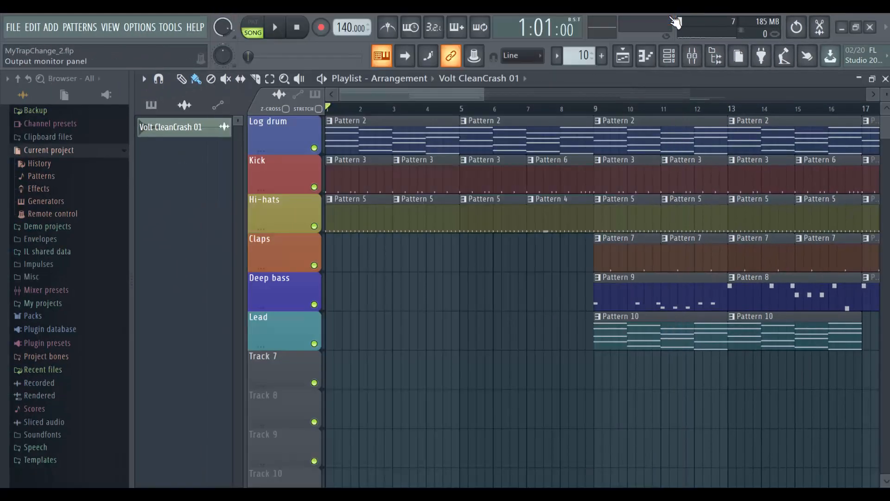
Close the Settings window so the Playlist arrangement is back in view
click(171, 27)
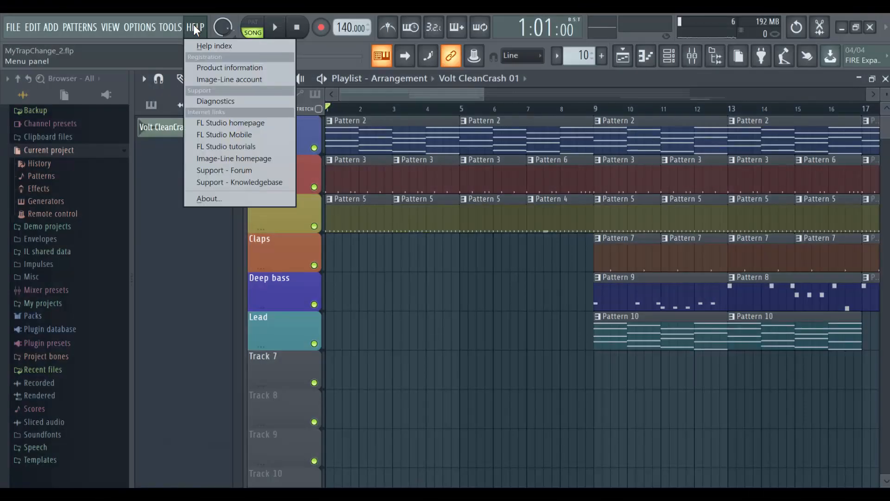
click(163, 79)
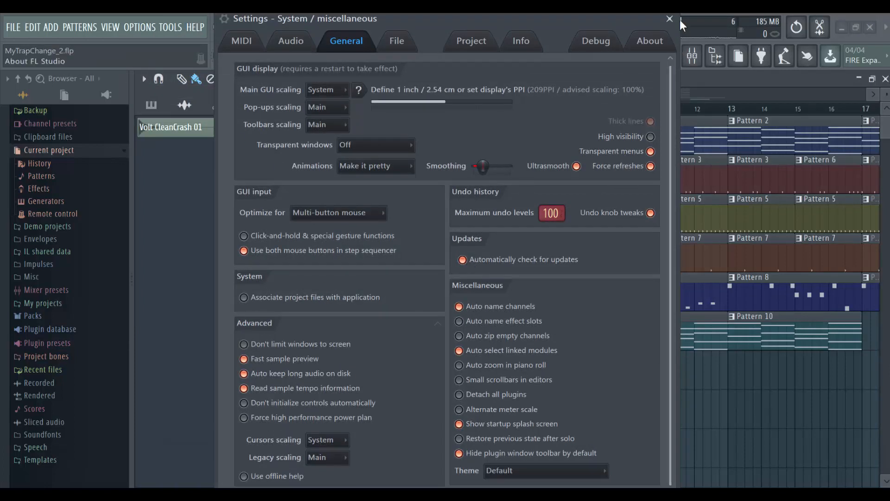
click(670, 18)
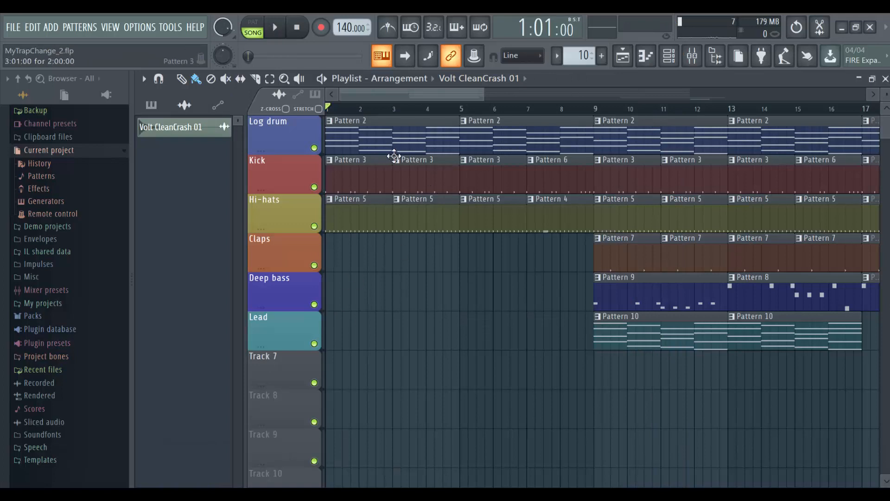
mouse_move(310, 245)
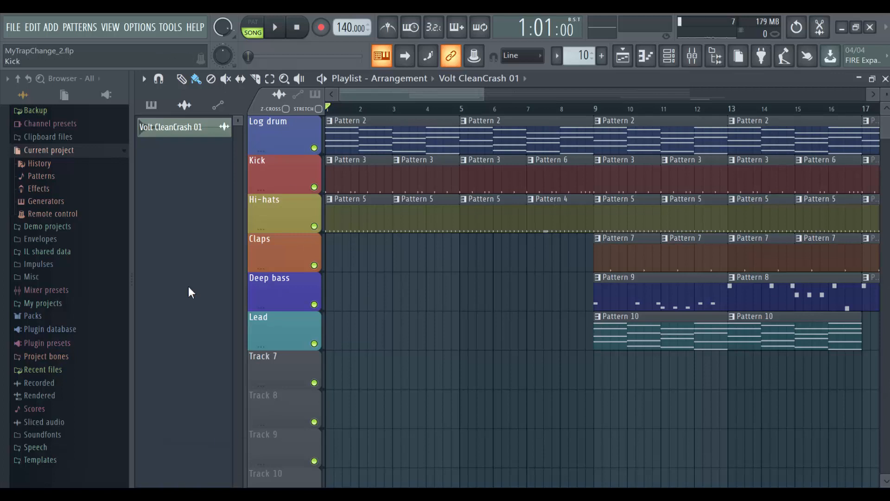
mouse_move(216, 425)
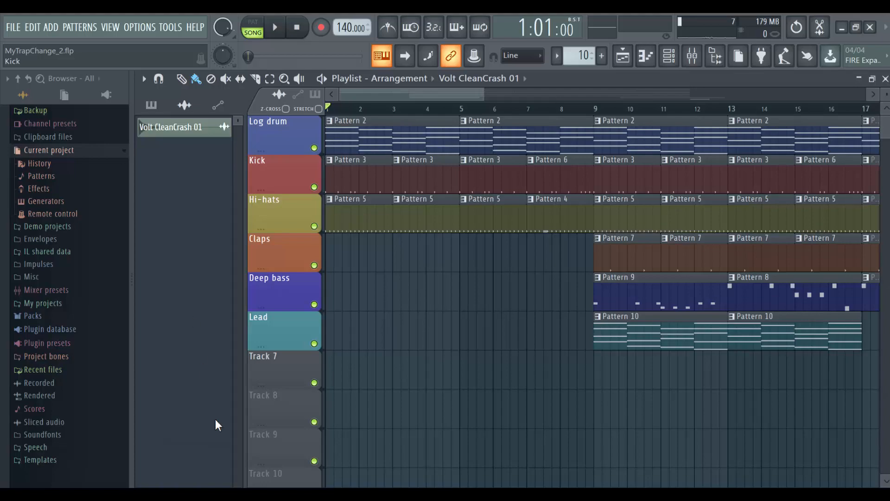